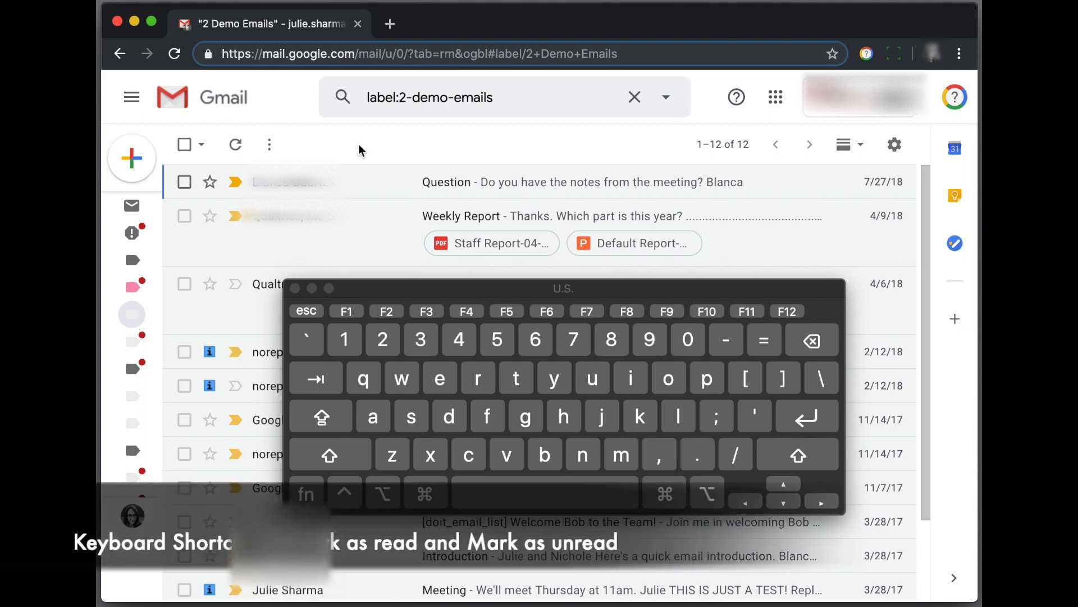
Step: Select the Question conversation and try the Shift+U mark-as-unread shortcut
click(184, 182)
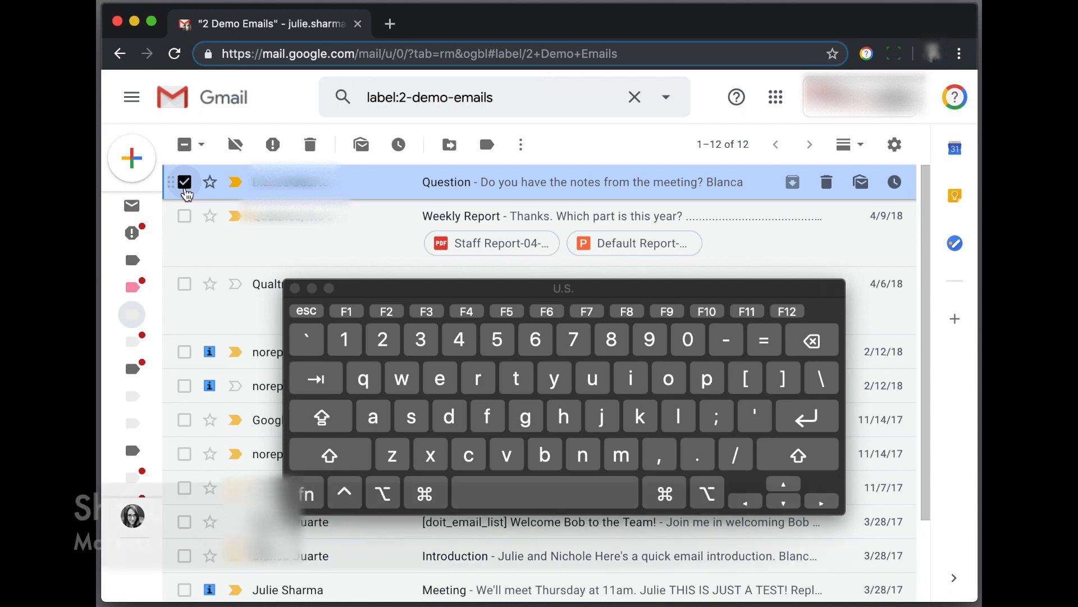
key(Shift+u)
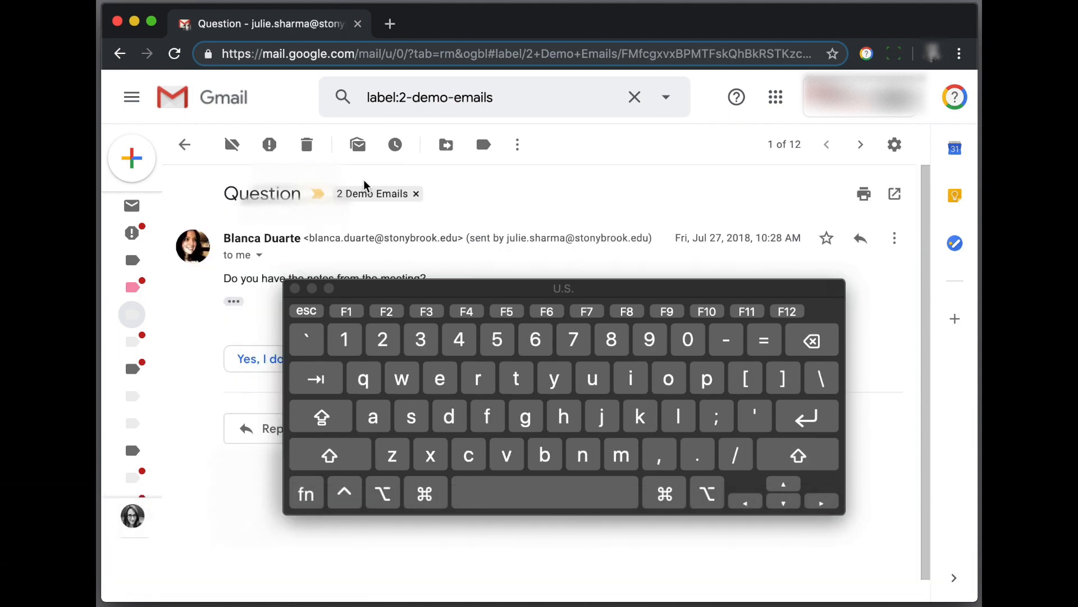
mouse_move(511, 215)
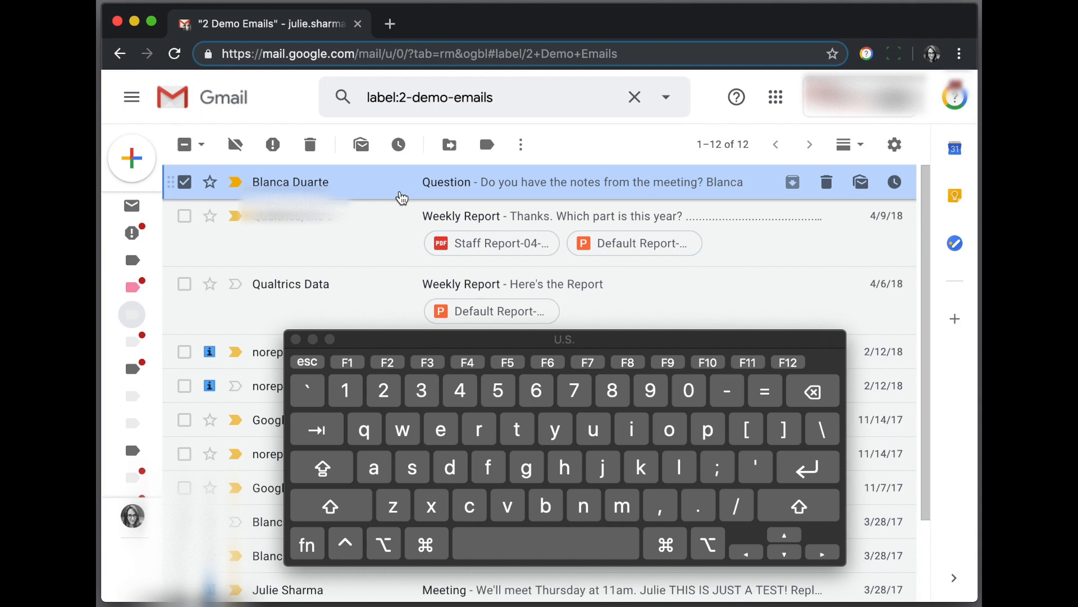
Step: Open the full Gmail Settings page from the gear's quick settings panel
click(894, 144)
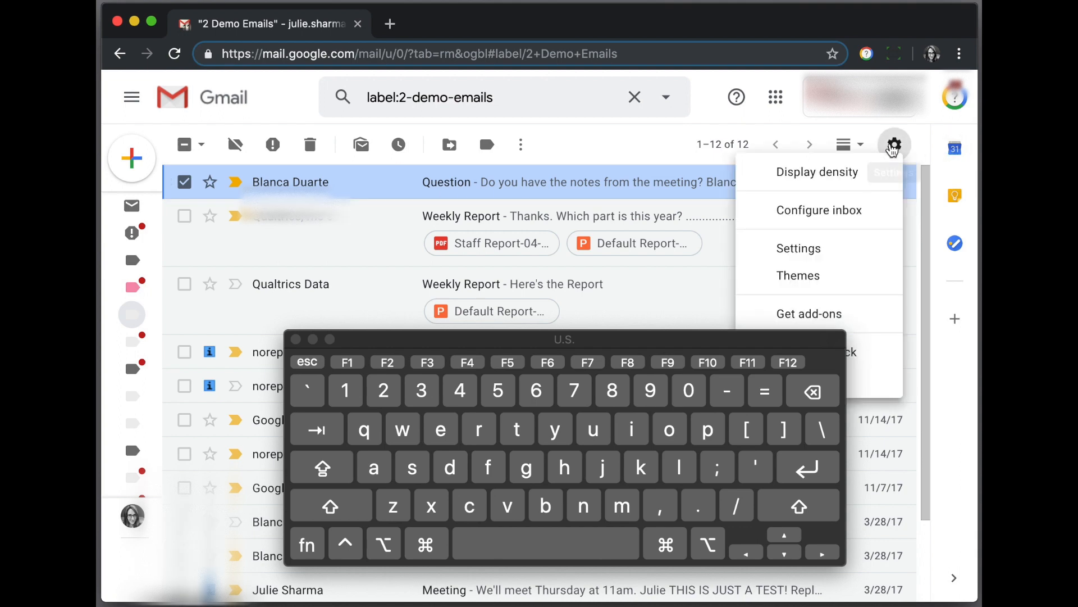
click(799, 248)
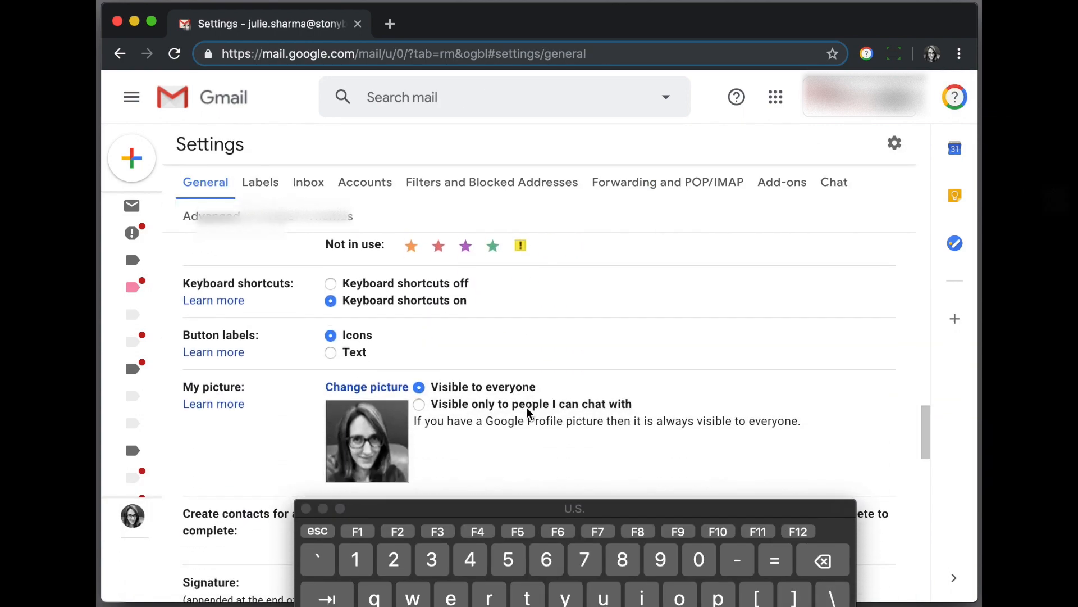
mouse_move(320, 308)
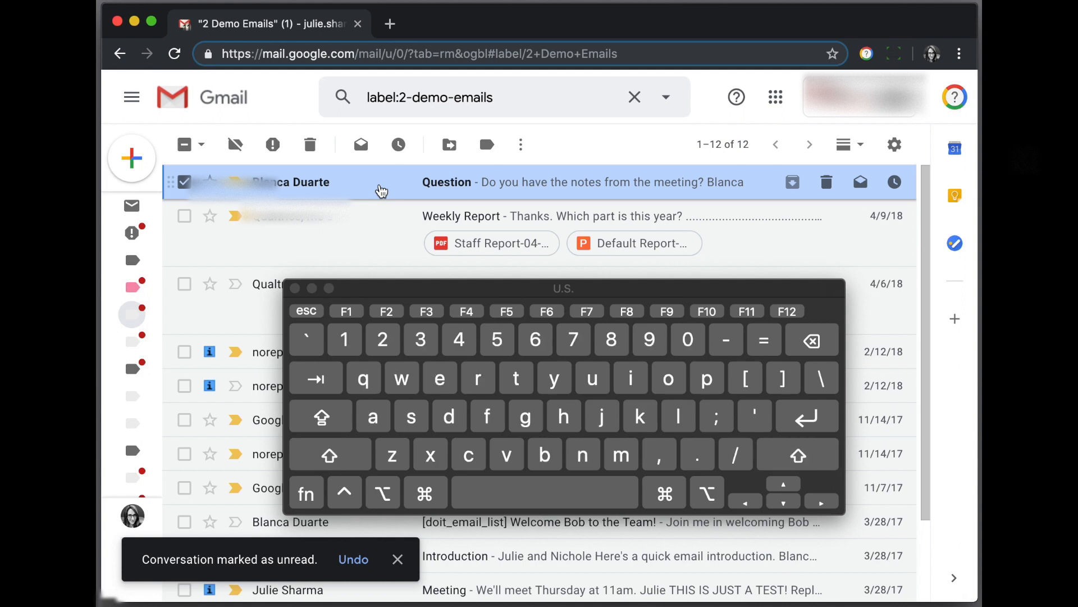
Step: Mark the Question conversation unread with the toolbar button, then read again
click(520, 144)
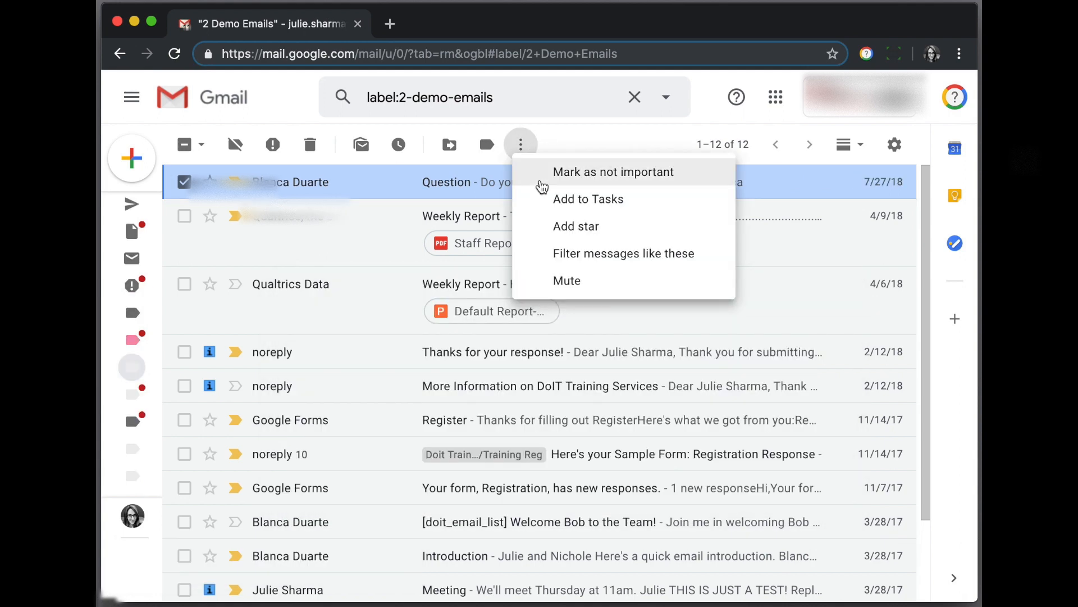
mouse_move(361, 145)
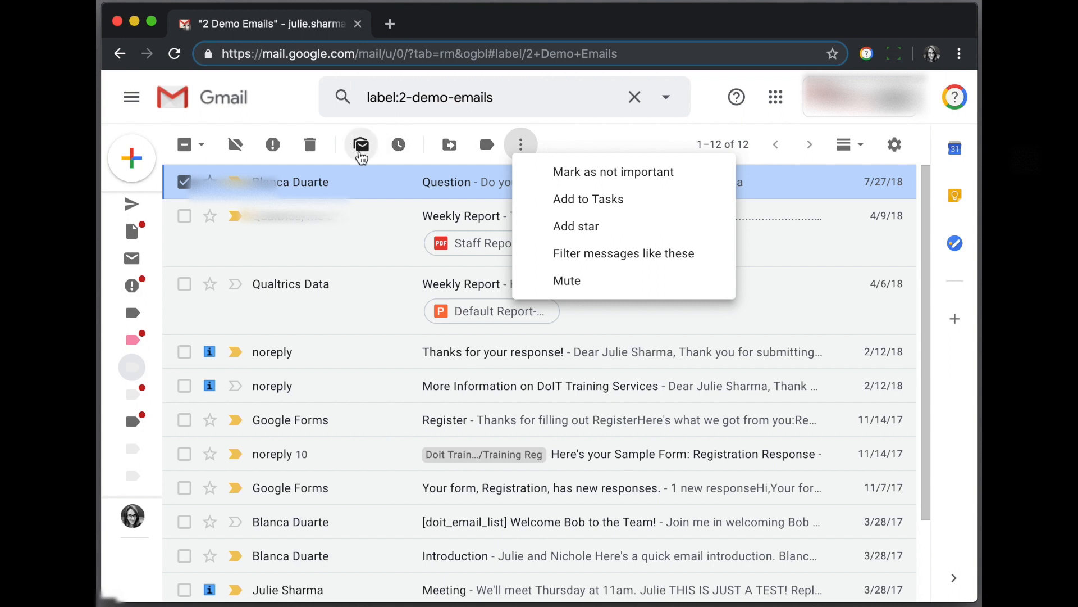
mouse_move(362, 152)
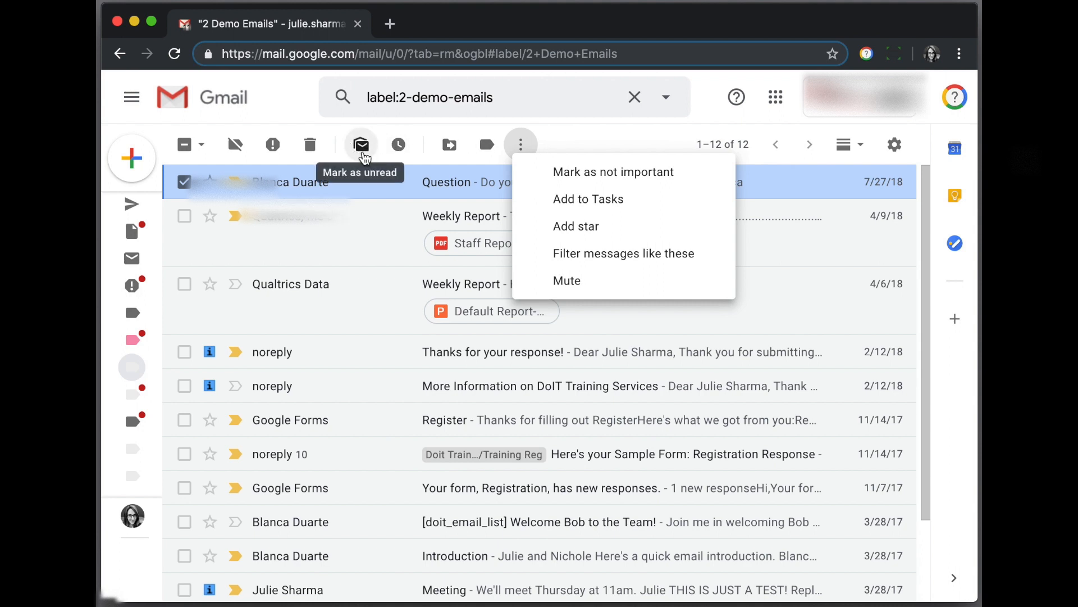
click(361, 144)
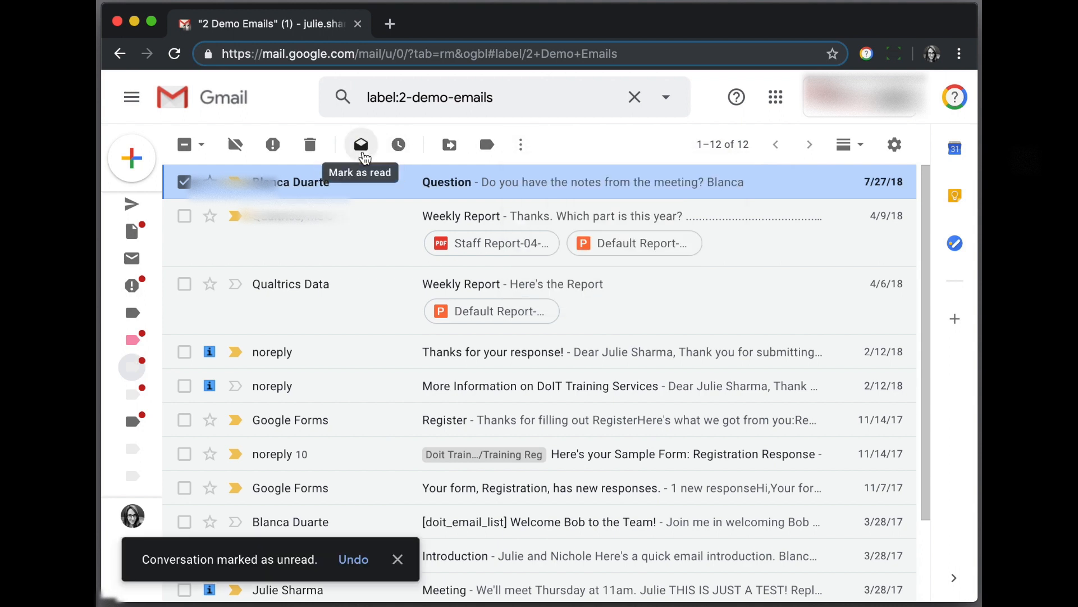
click(360, 145)
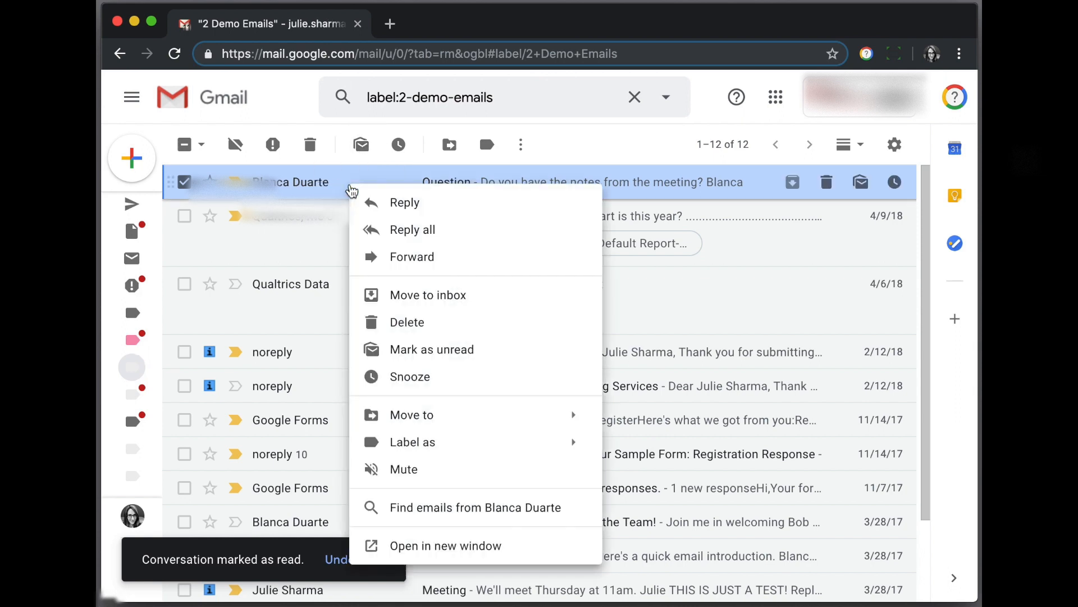
mouse_move(447, 357)
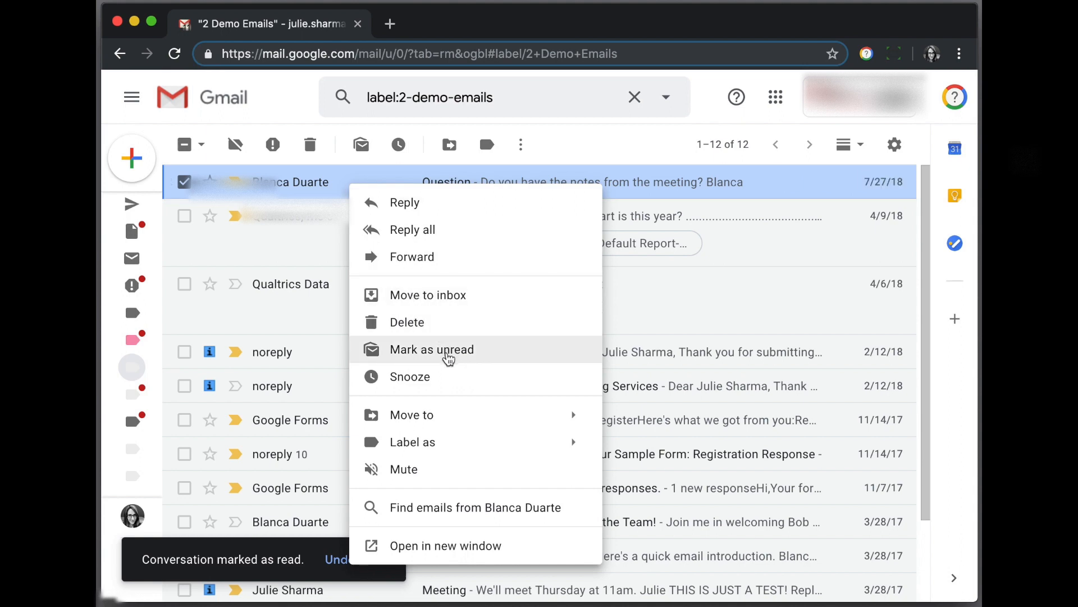
Step: Use the right-click menu to mark the Question conversation unread, then read
click(431, 349)
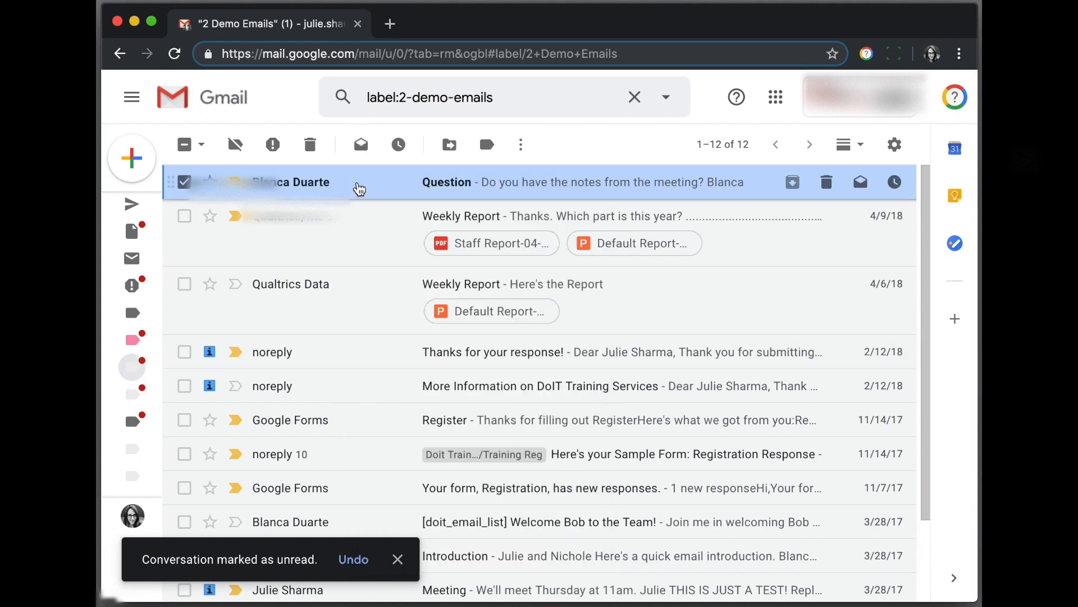
right_click(359, 181)
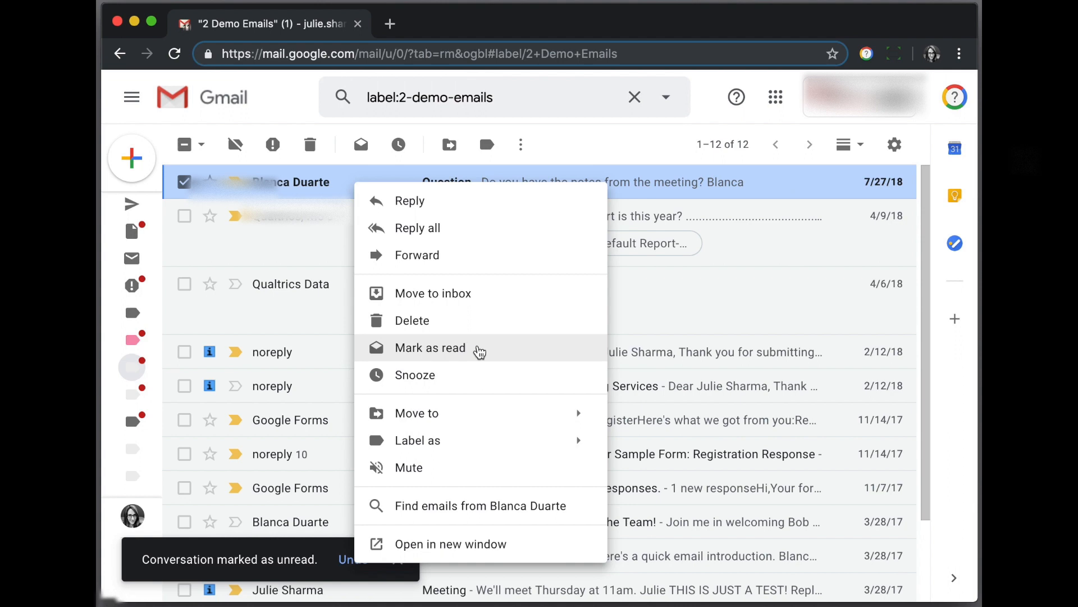
click(429, 348)
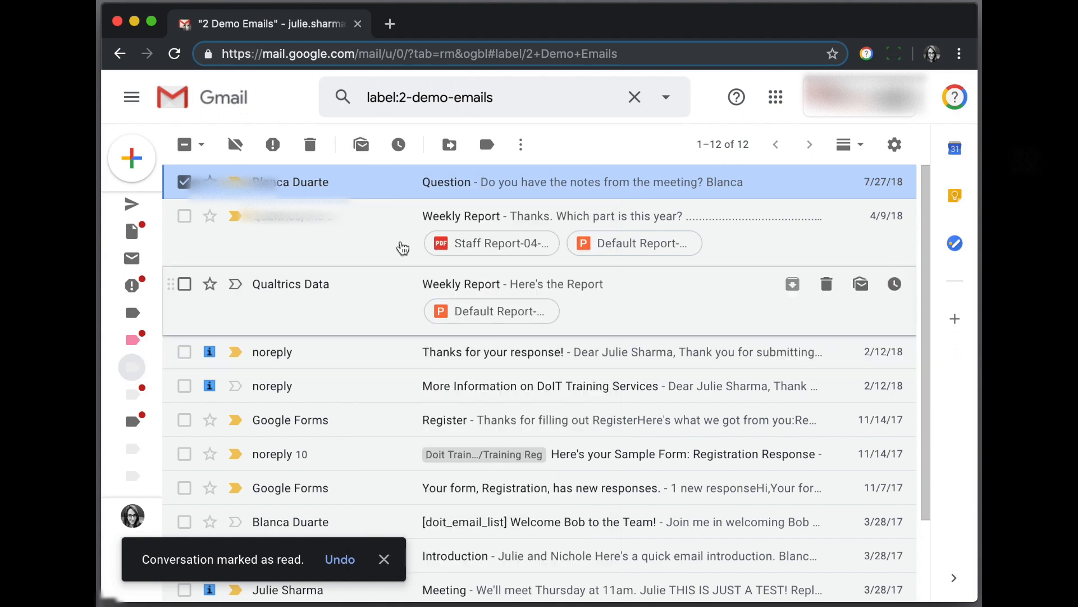
mouse_move(373, 184)
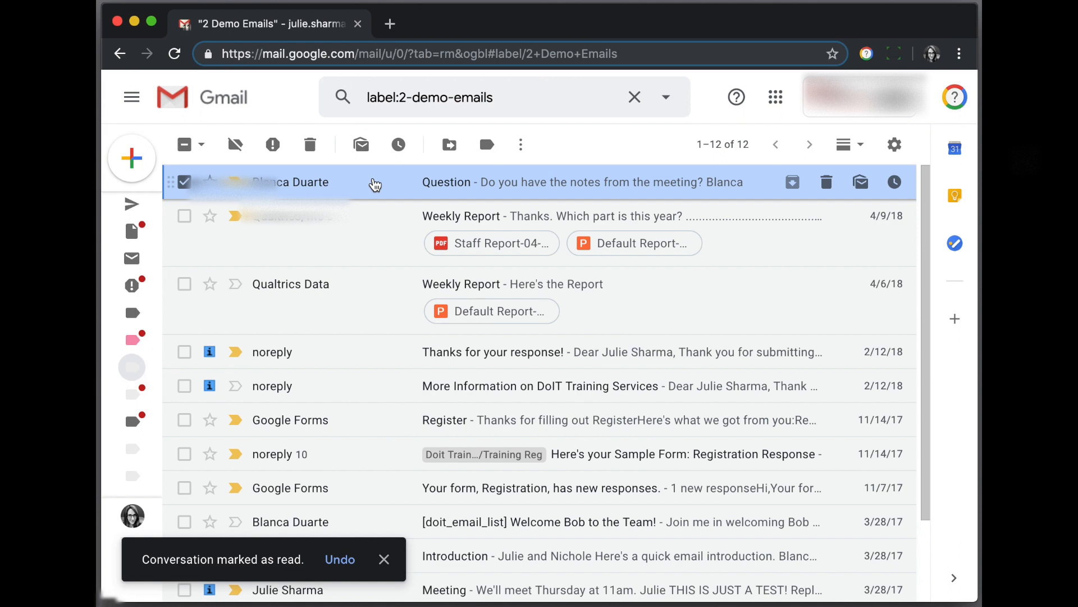
mouse_move(360, 144)
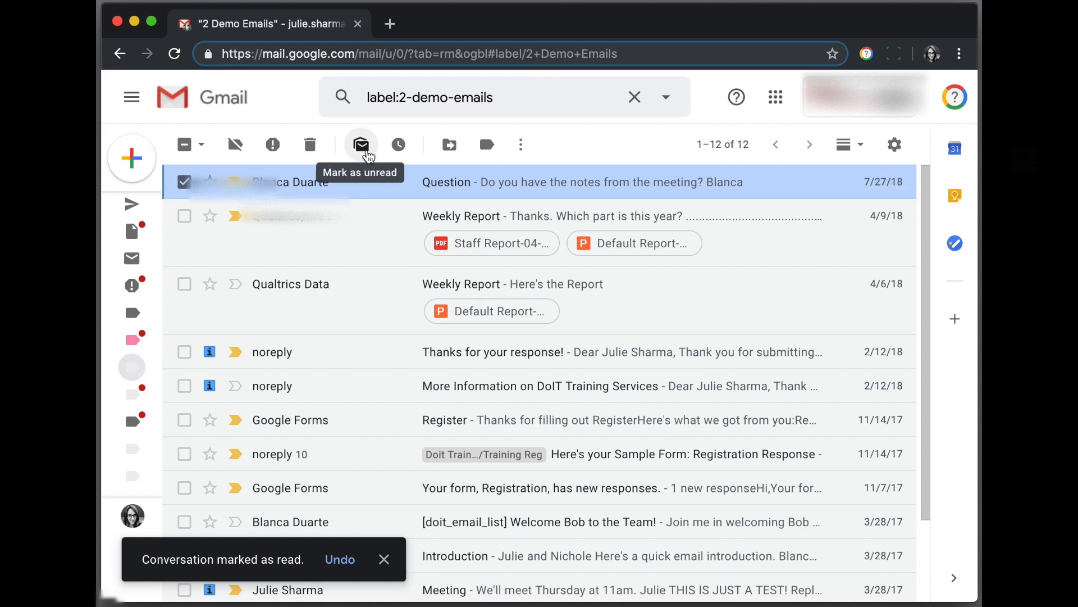
right_click(356, 182)
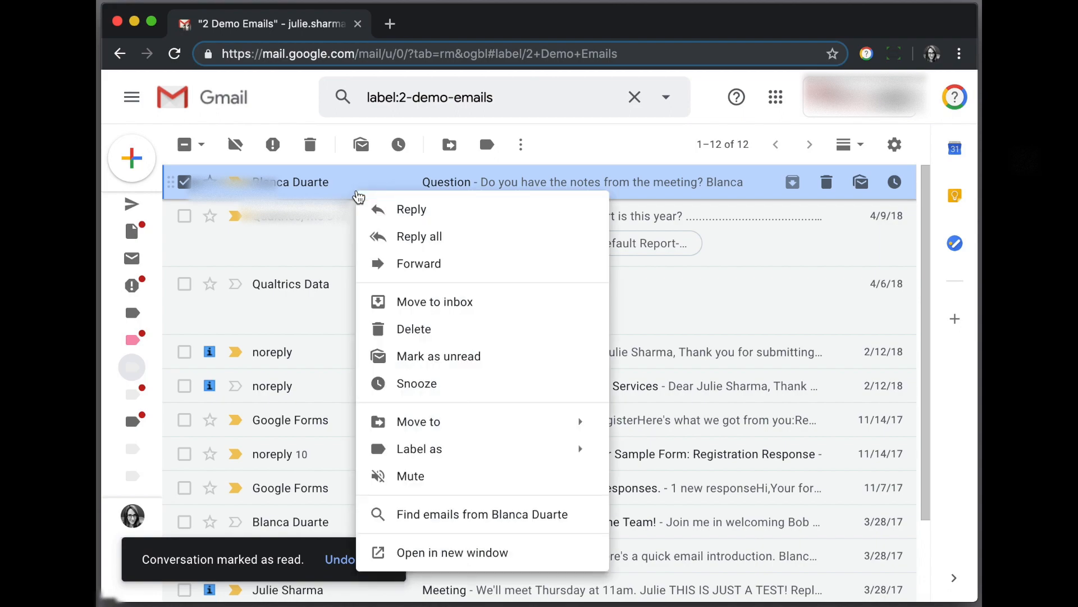